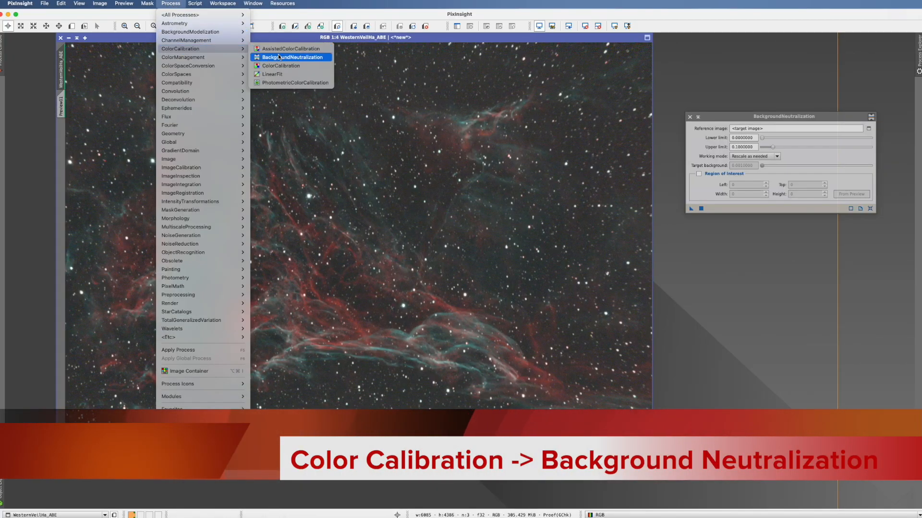
# Open Process > ColorCalibration > BackgroundNeutralization for the Western Veil image
pyautogui.click(291, 57)
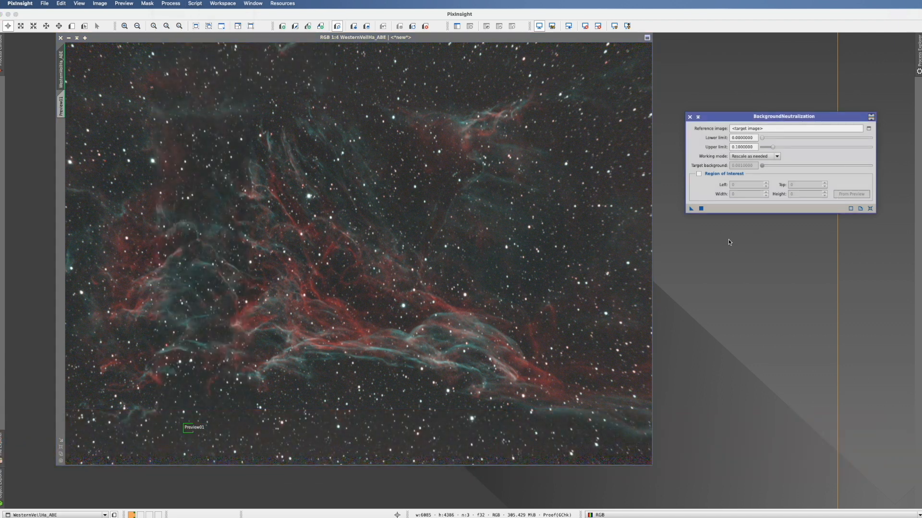
pyautogui.moveTo(742, 117)
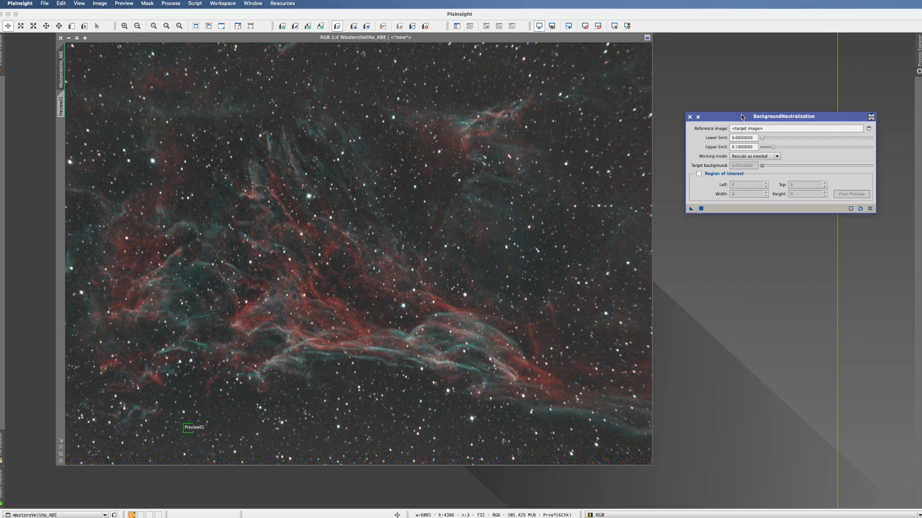
pyautogui.moveTo(726, 119)
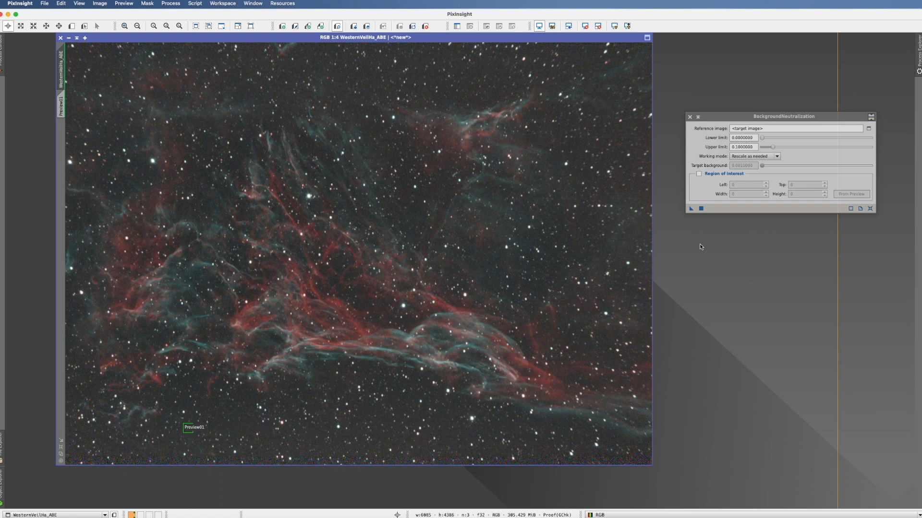
pyautogui.moveTo(696, 236)
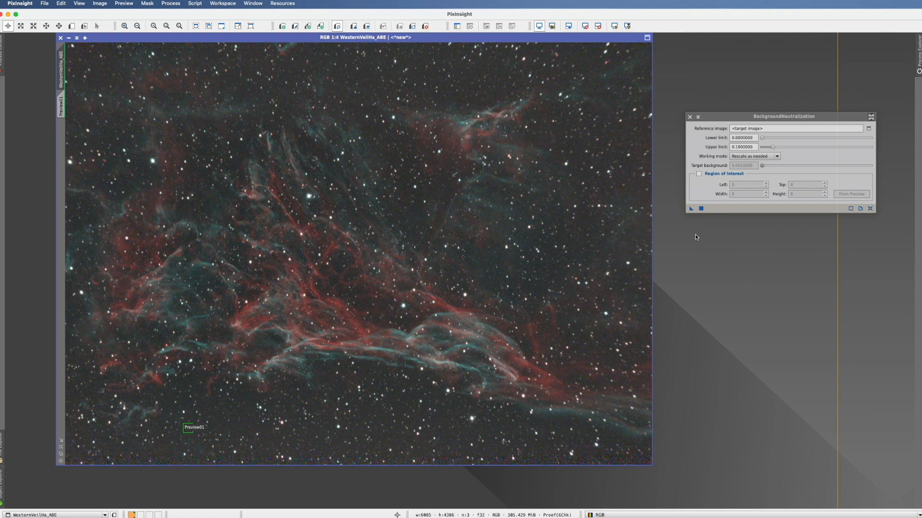
pyautogui.moveTo(576, 401)
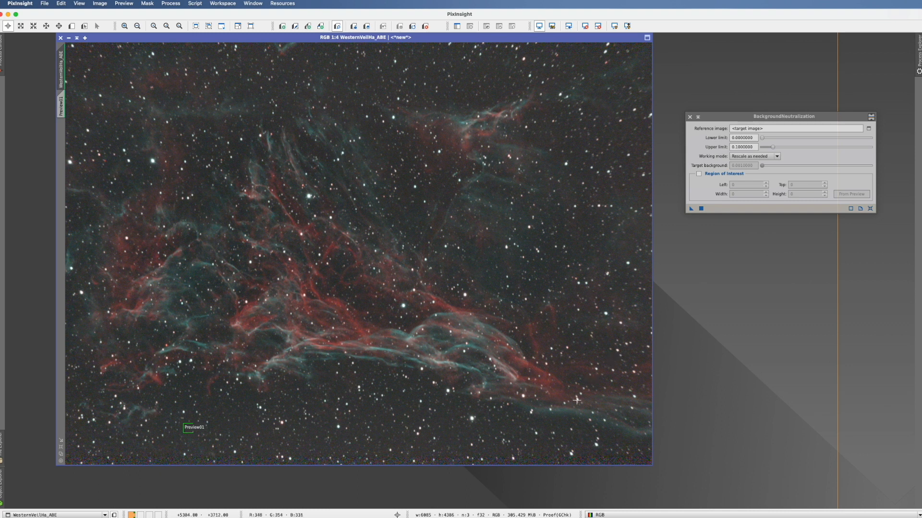
pyautogui.moveTo(516, 446)
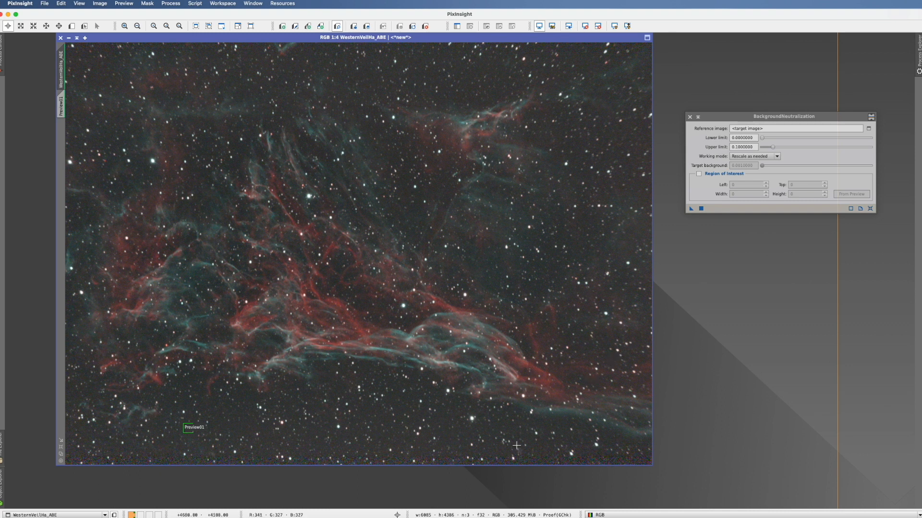
pyautogui.moveTo(516, 442)
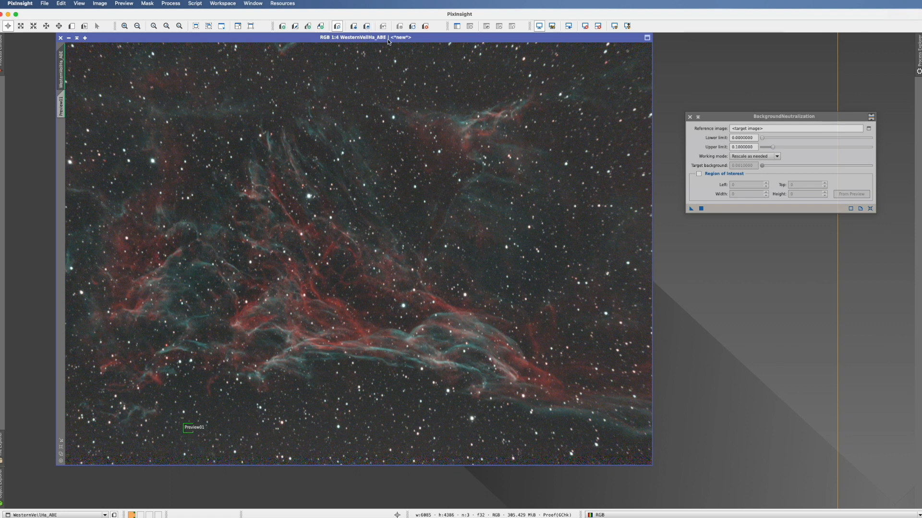
pyautogui.moveTo(419, 313)
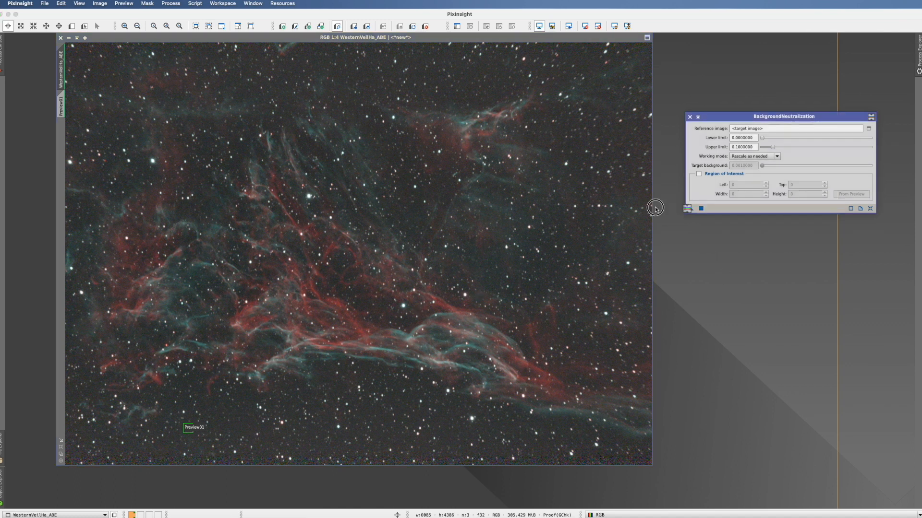
pyautogui.click(685, 208)
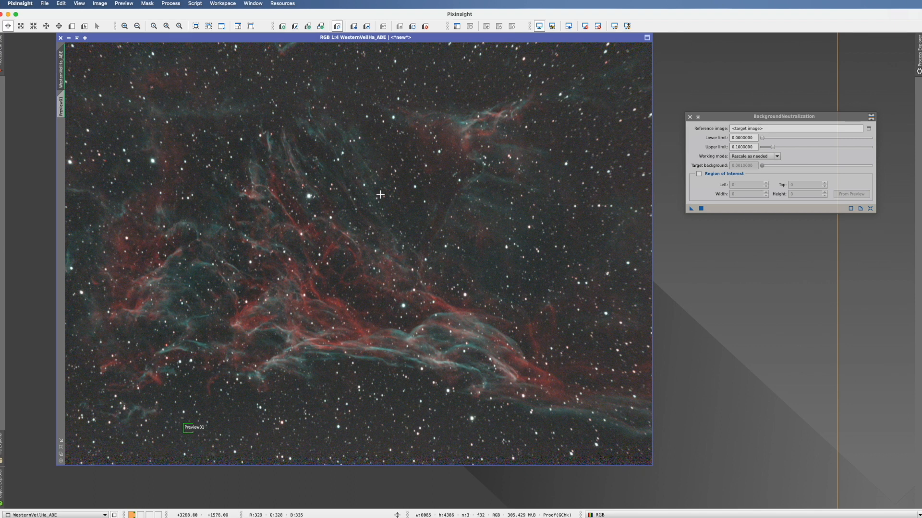
pyautogui.moveTo(358, 386)
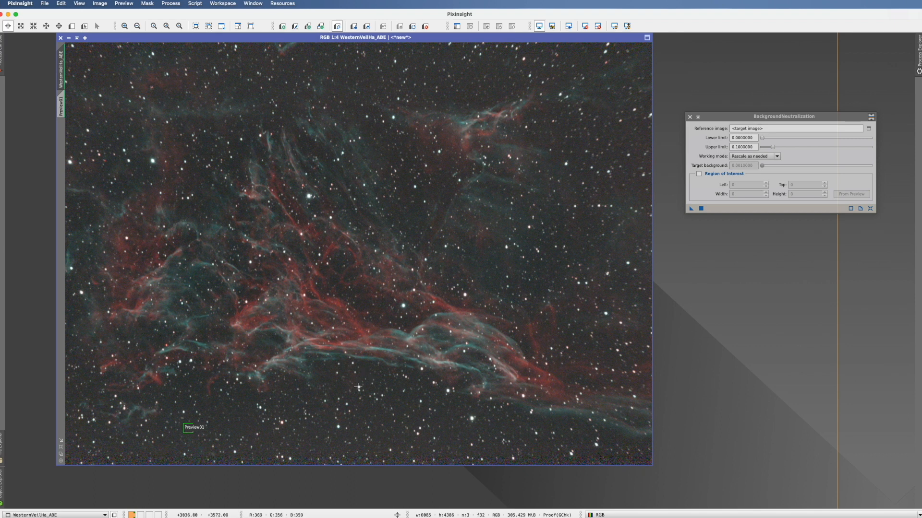
pyautogui.moveTo(337, 386)
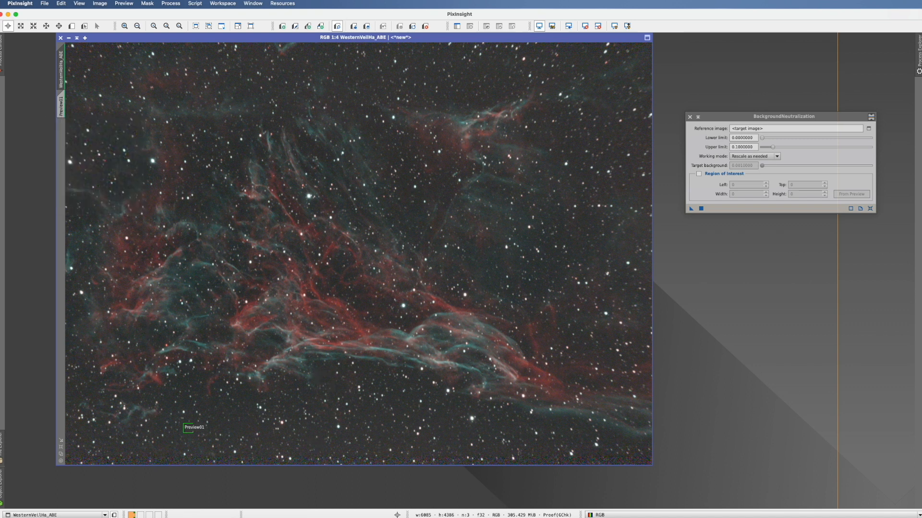
pyautogui.moveTo(121, 242)
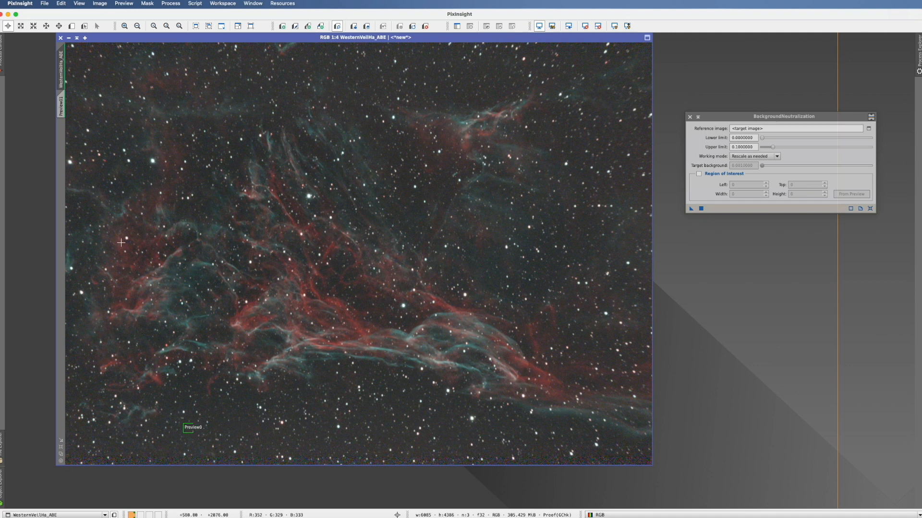
pyautogui.moveTo(54, 147)
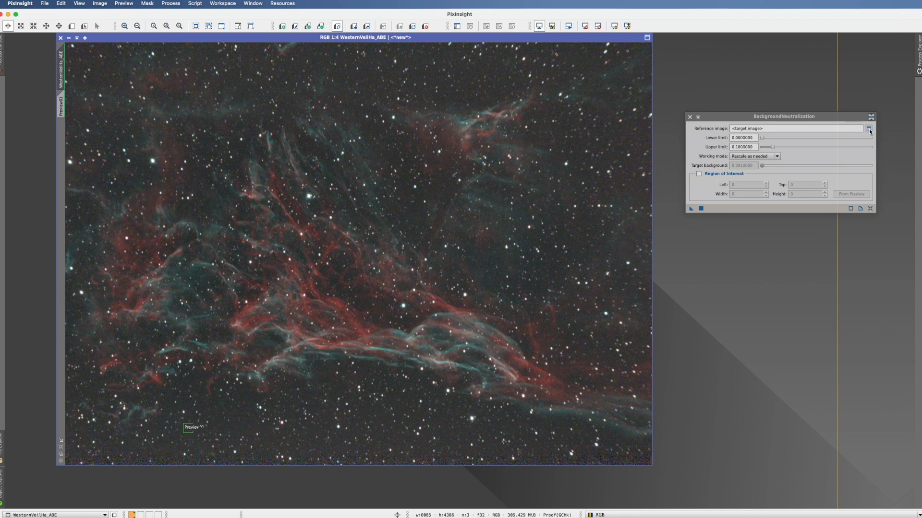
pyautogui.moveTo(869, 128)
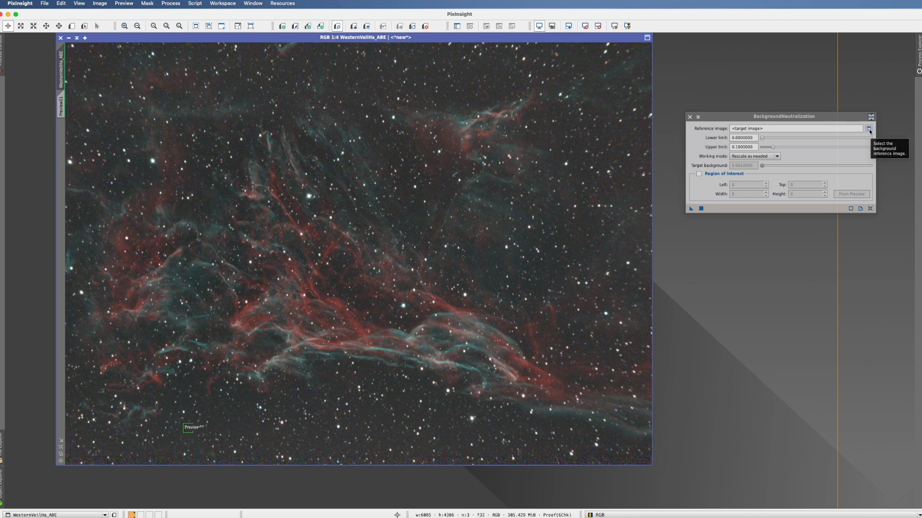
# Open the reference image view selector listing WesternVeilHa_ABE and Preview01
pyautogui.click(869, 129)
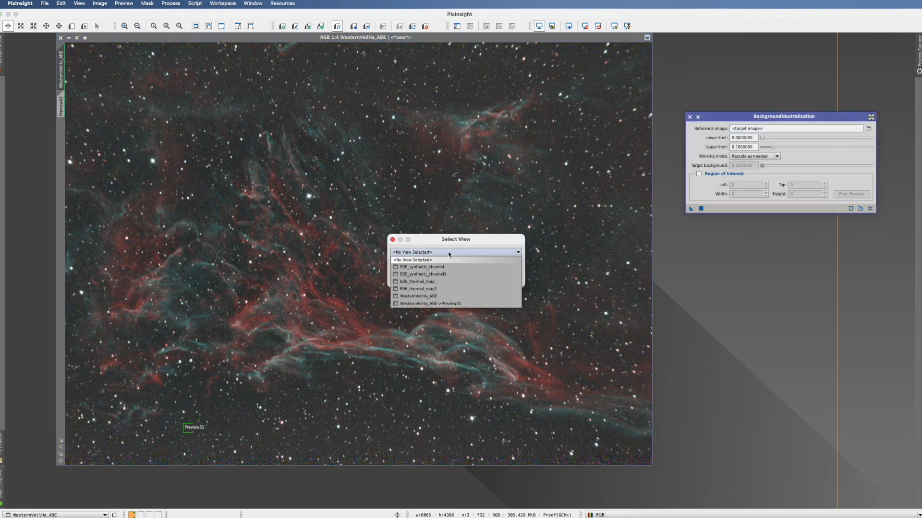
pyautogui.moveTo(429, 304)
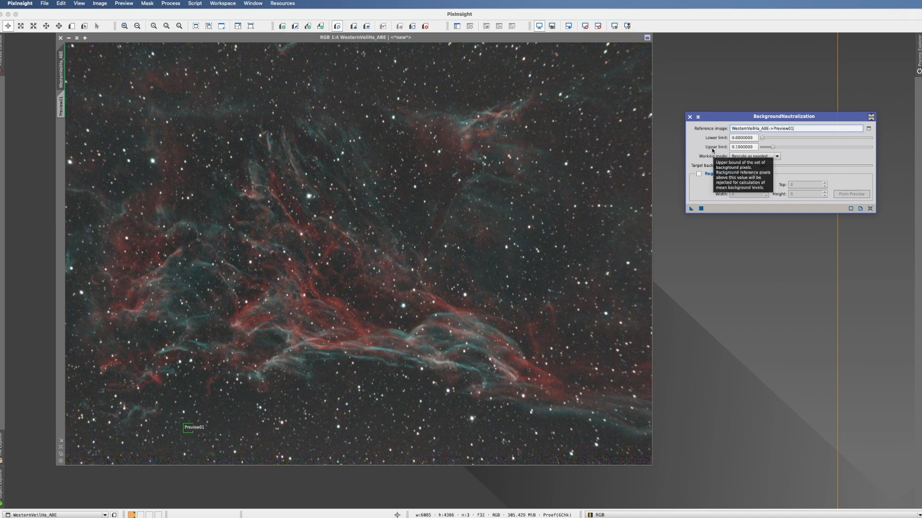
pyautogui.moveTo(642, 131)
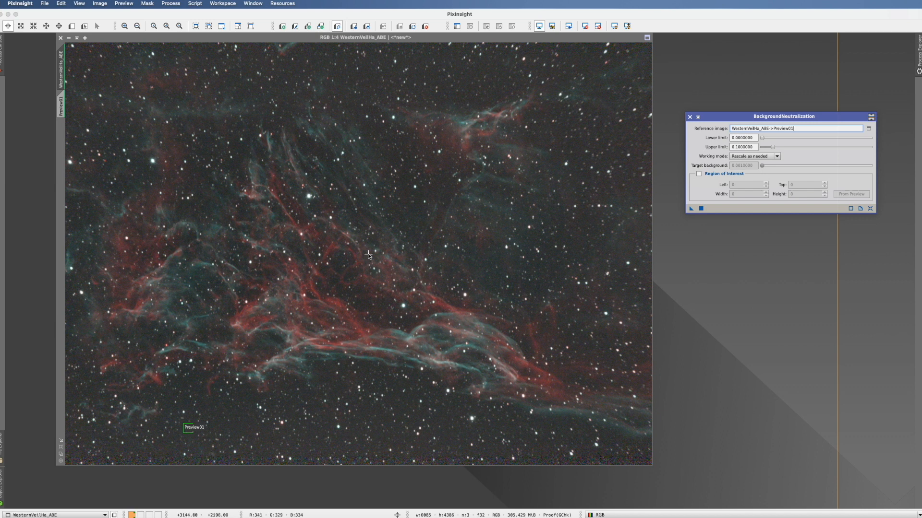
pyautogui.moveTo(343, 312)
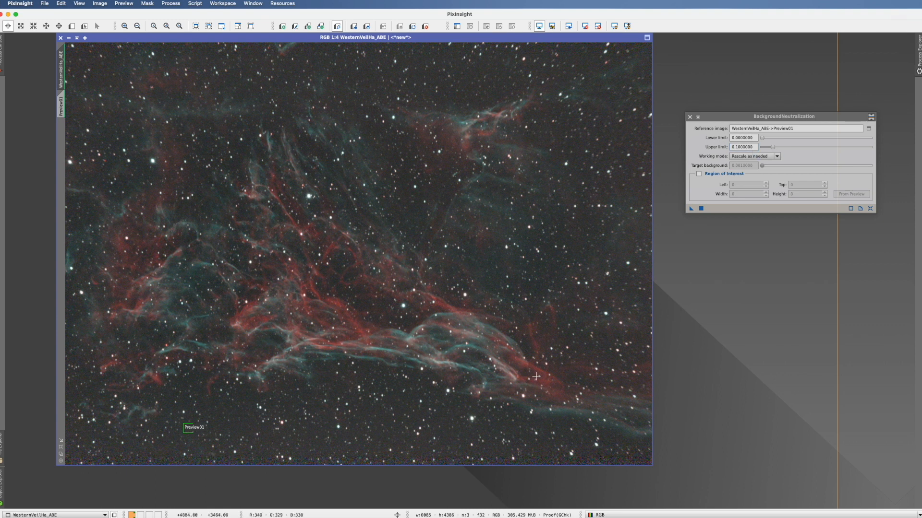
pyautogui.moveTo(469, 274)
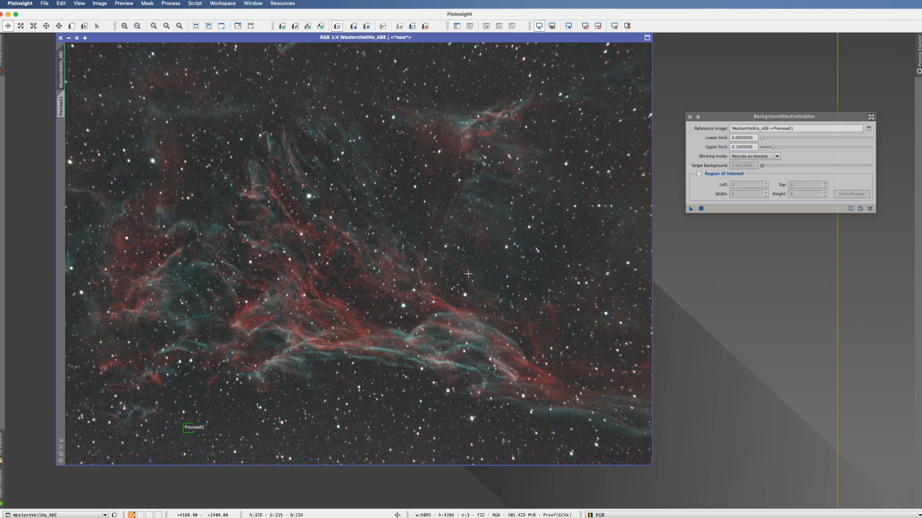
pyautogui.moveTo(455, 276)
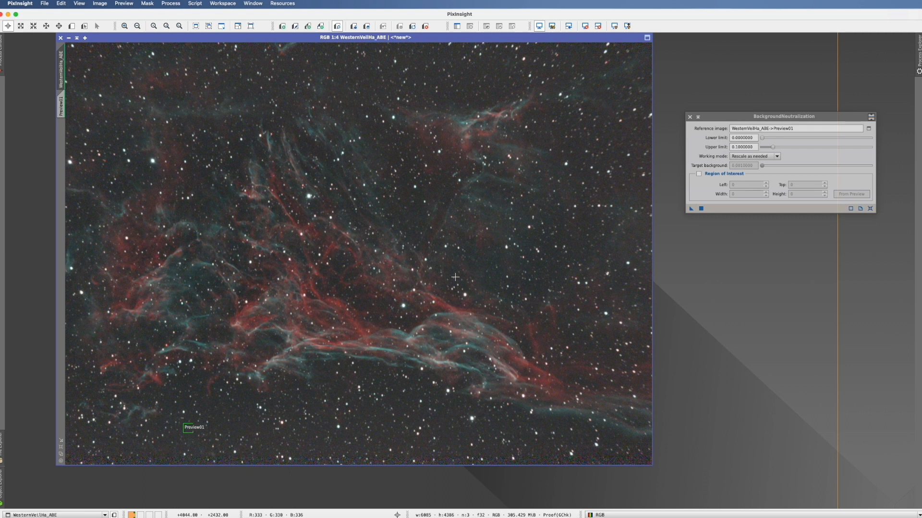
pyautogui.moveTo(455, 274)
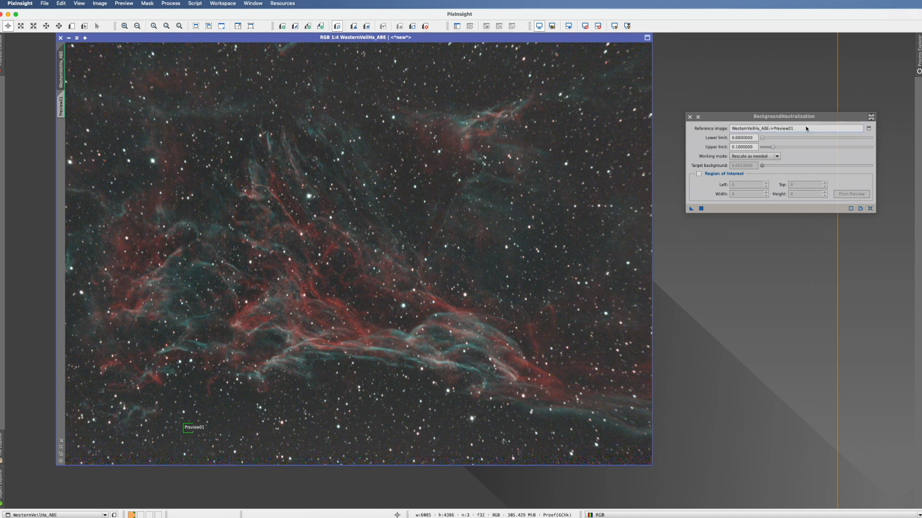
pyautogui.moveTo(791, 147)
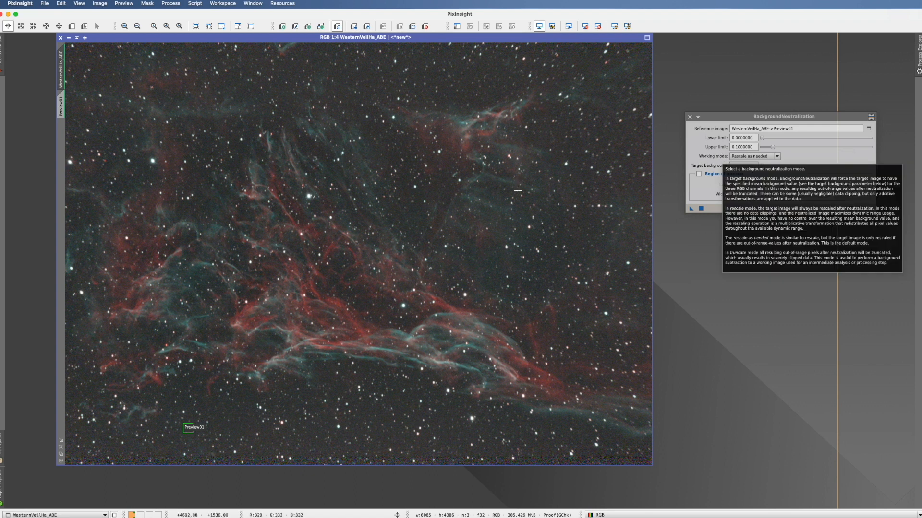
pyautogui.moveTo(175, 441)
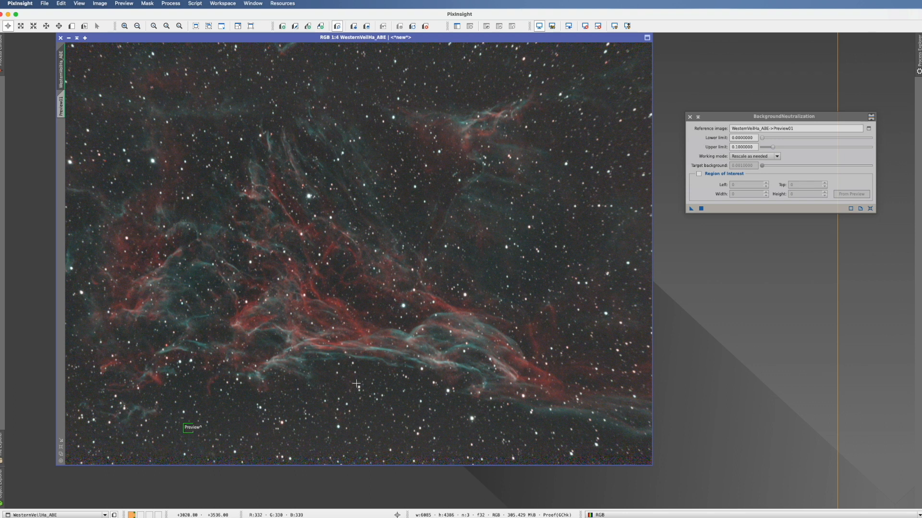
pyautogui.moveTo(389, 383)
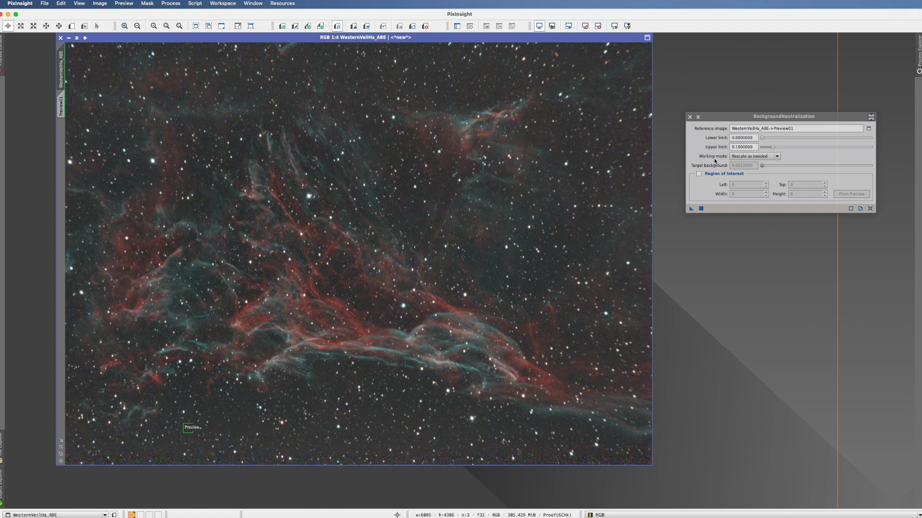
pyautogui.moveTo(781, 286)
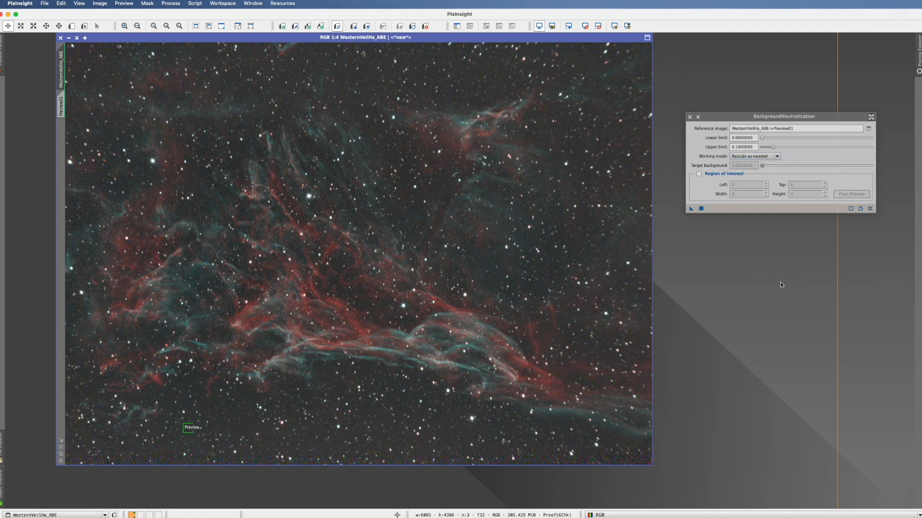
pyautogui.moveTo(768, 289)
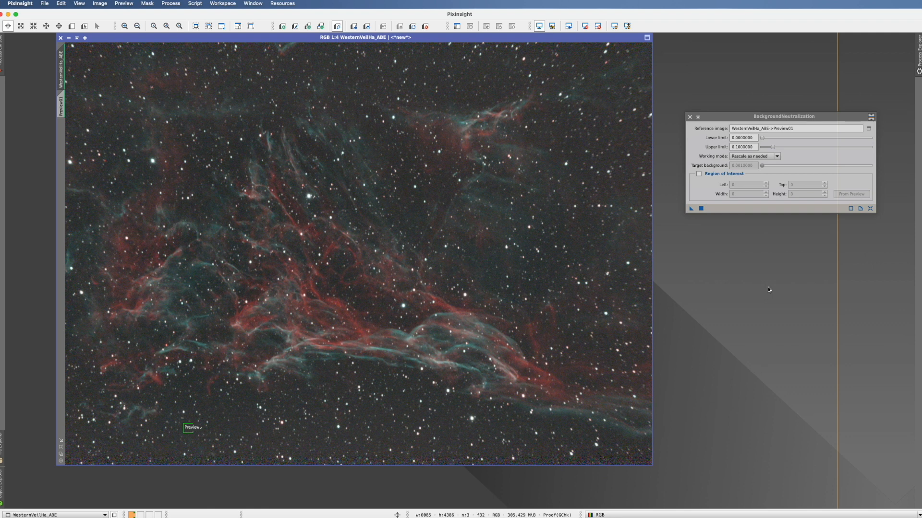
pyautogui.moveTo(794, 172)
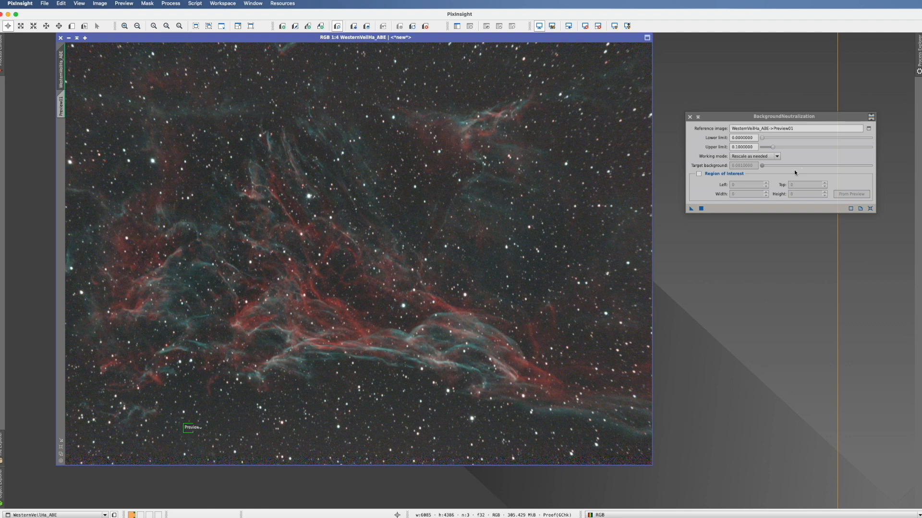
# Try the Target Background working mode, then revert to Rescale as needed
pyautogui.click(776, 155)
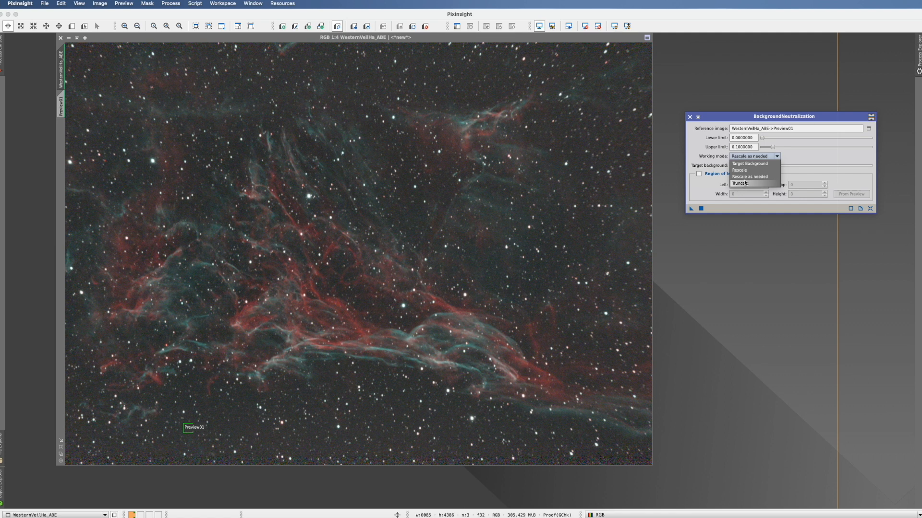
pyautogui.moveTo(762, 163)
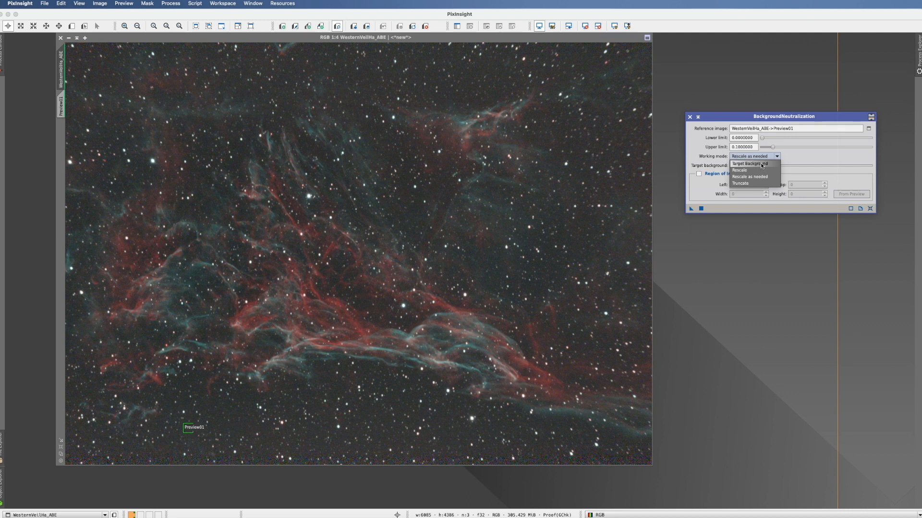
pyautogui.click(746, 163)
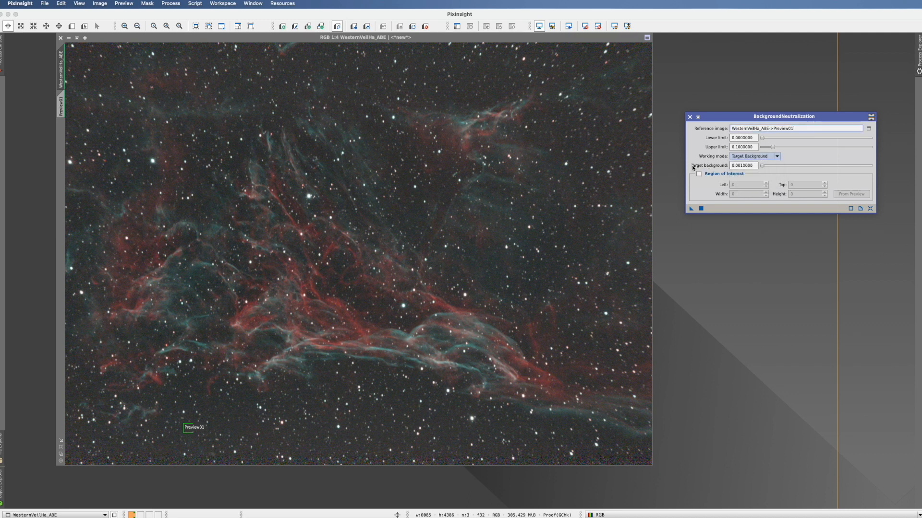
pyautogui.click(742, 165)
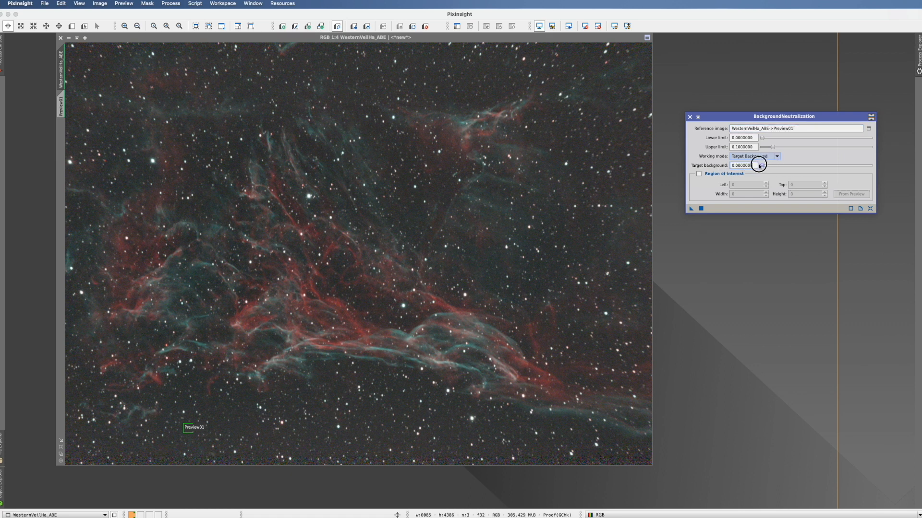
pyautogui.click(776, 155)
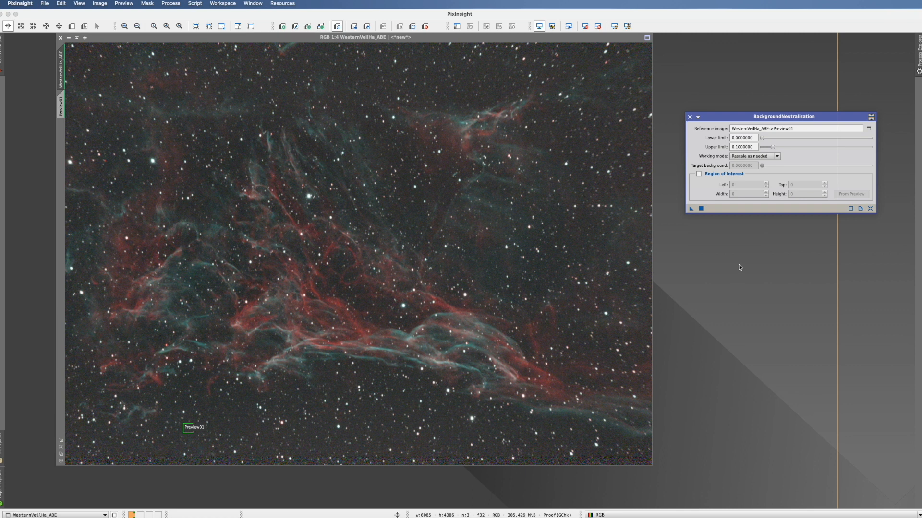
pyautogui.moveTo(723, 237)
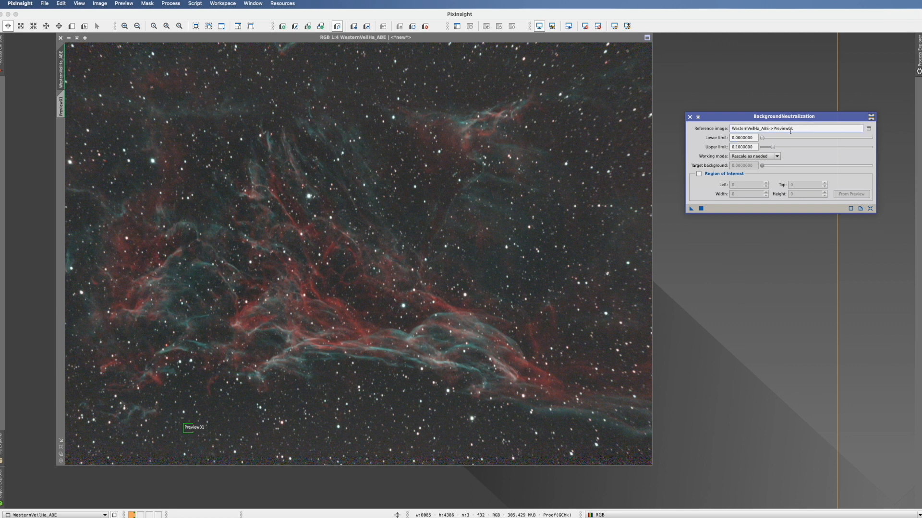
pyautogui.moveTo(691, 209)
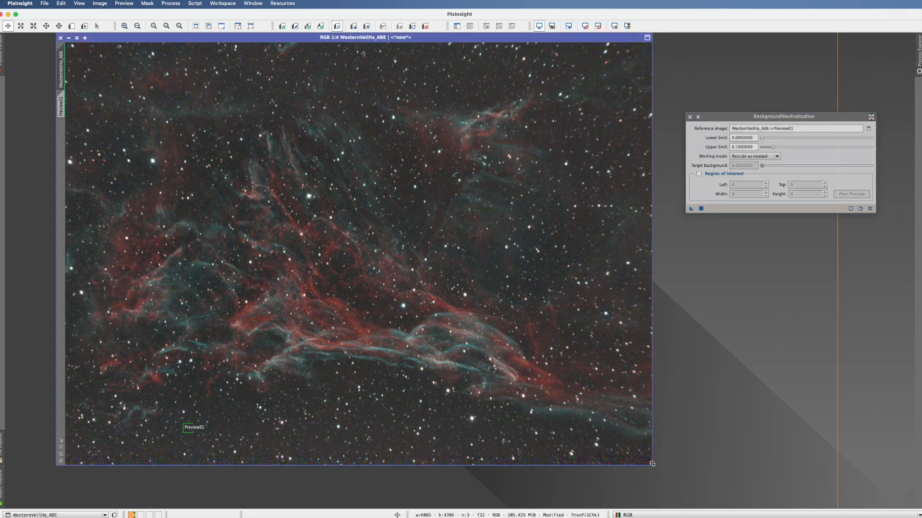
pyautogui.moveTo(504, 216)
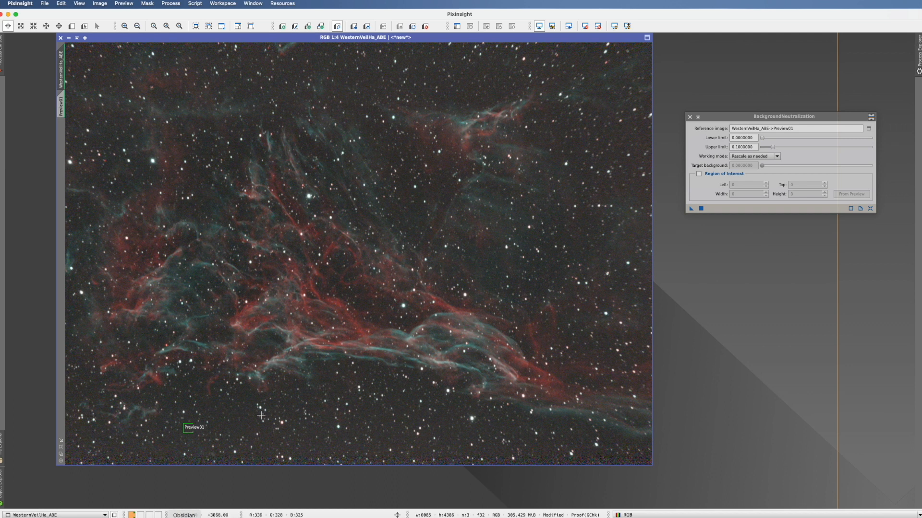
pyautogui.moveTo(411, 222)
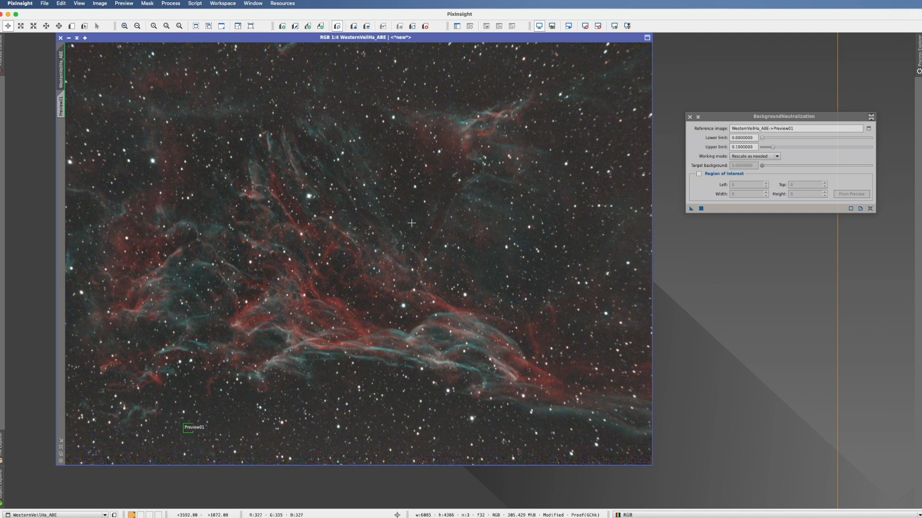
pyautogui.moveTo(464, 165)
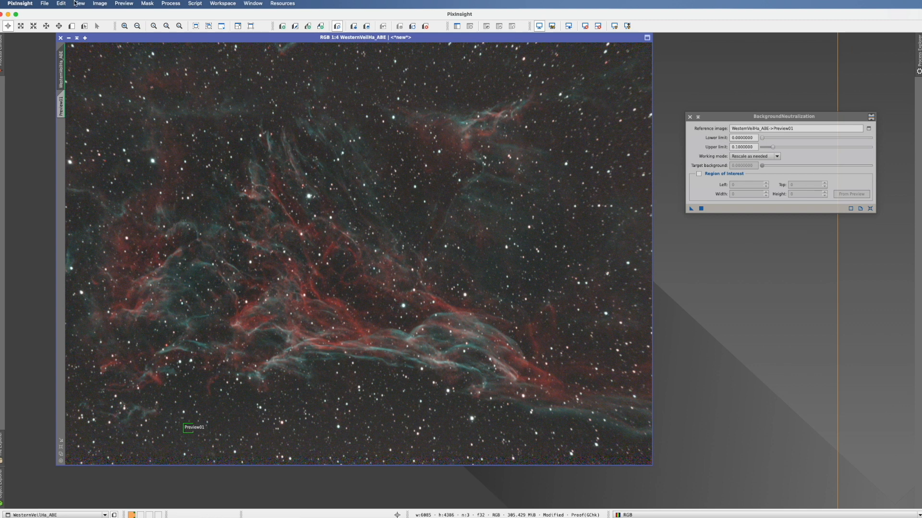
pyautogui.moveTo(377, 212)
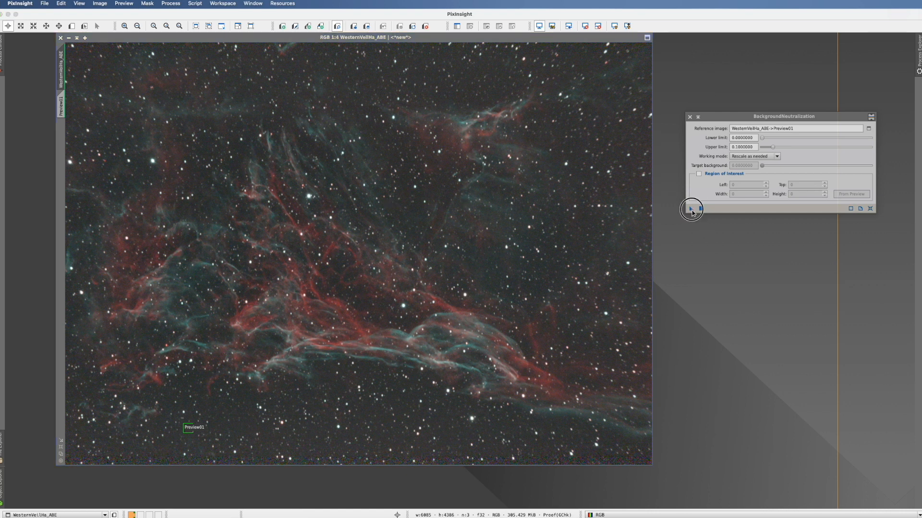
# Apply BackgroundNeutralization to WesternVeilHa_ABE with Preview01 as reference
pyautogui.click(691, 209)
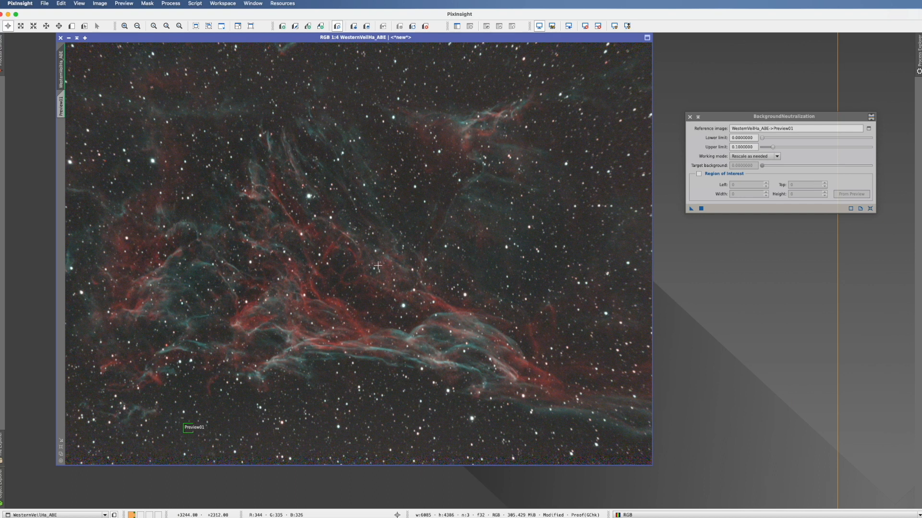
pyautogui.moveTo(361, 296)
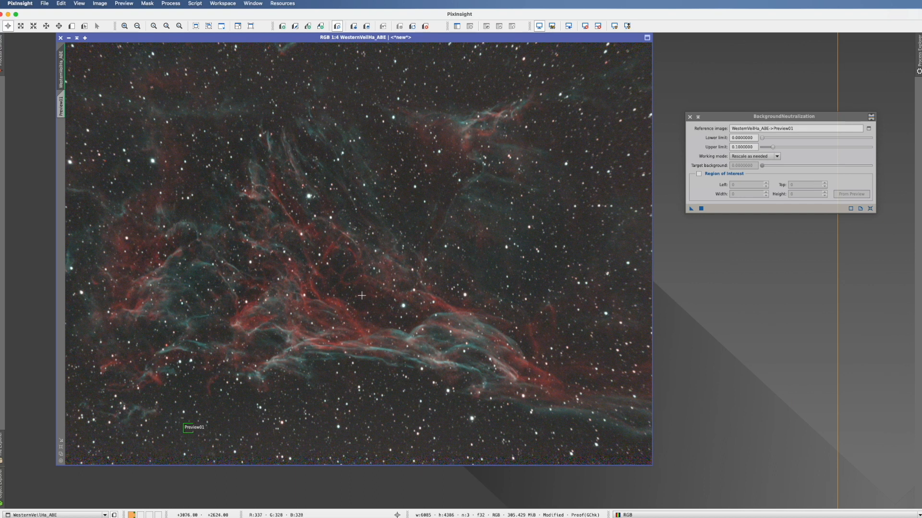
pyautogui.moveTo(193, 348)
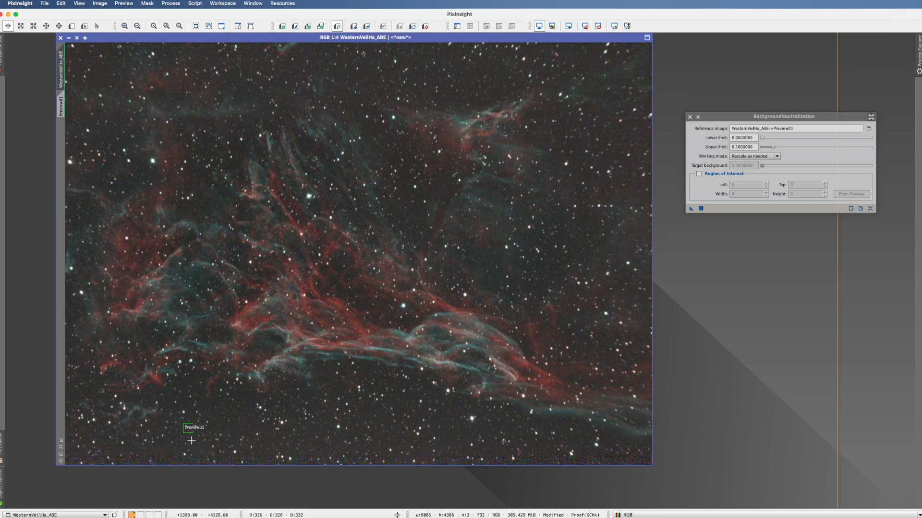
pyautogui.moveTo(779, 134)
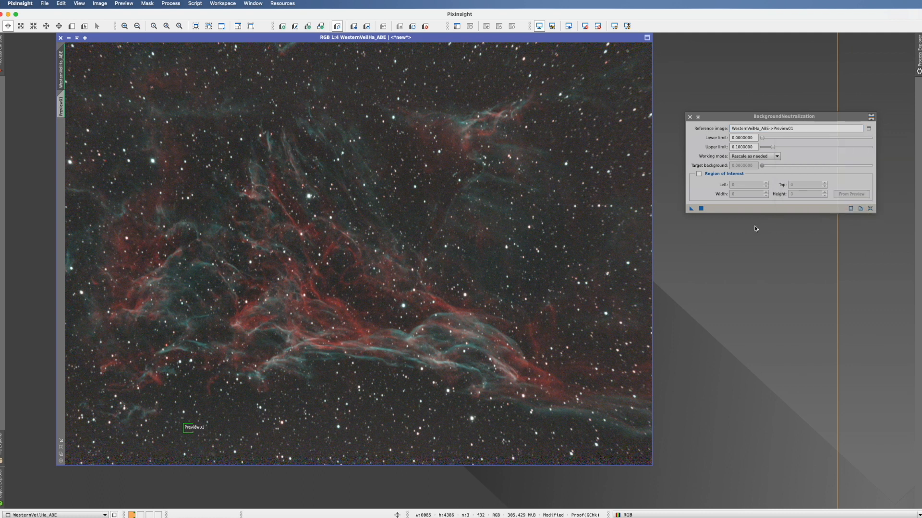
pyautogui.moveTo(344, 197)
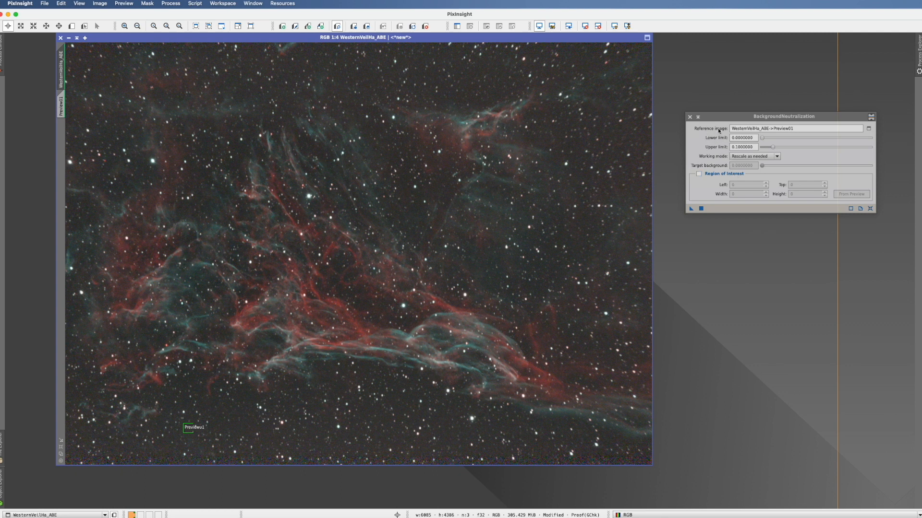
pyautogui.moveTo(816, 128)
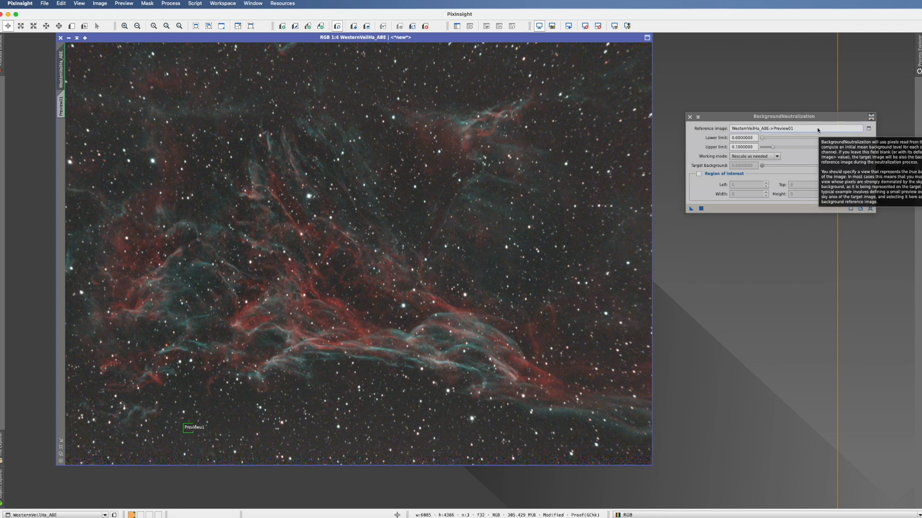
pyautogui.moveTo(755, 234)
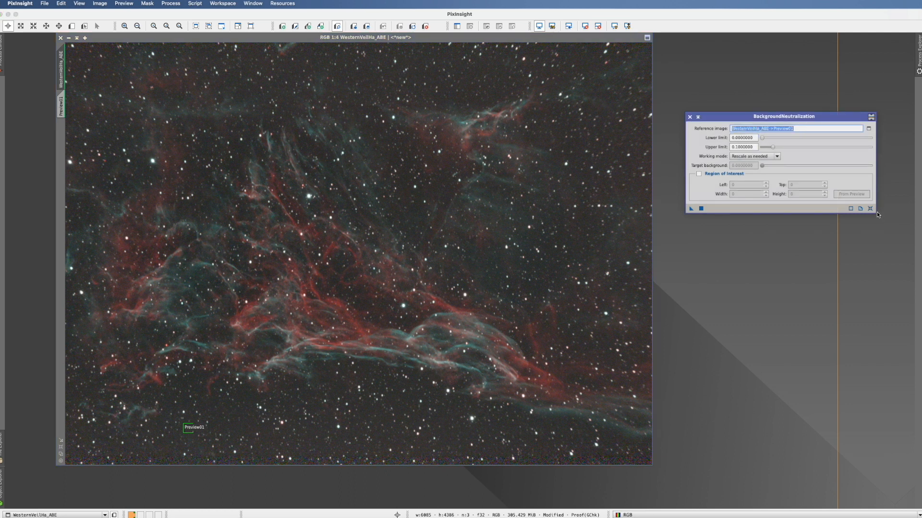
# Clear Preview01 from the Reference image field so it reverts to <target image>
pyautogui.click(794, 129)
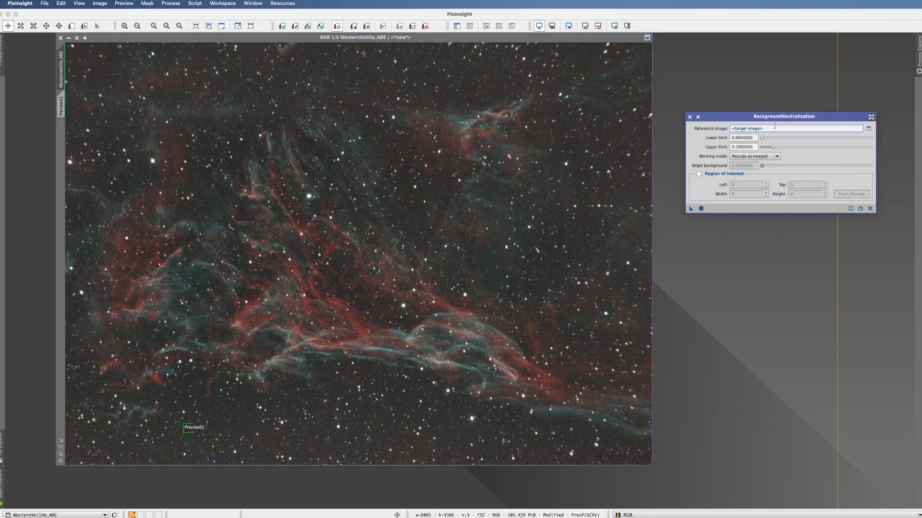
pyautogui.moveTo(787, 128)
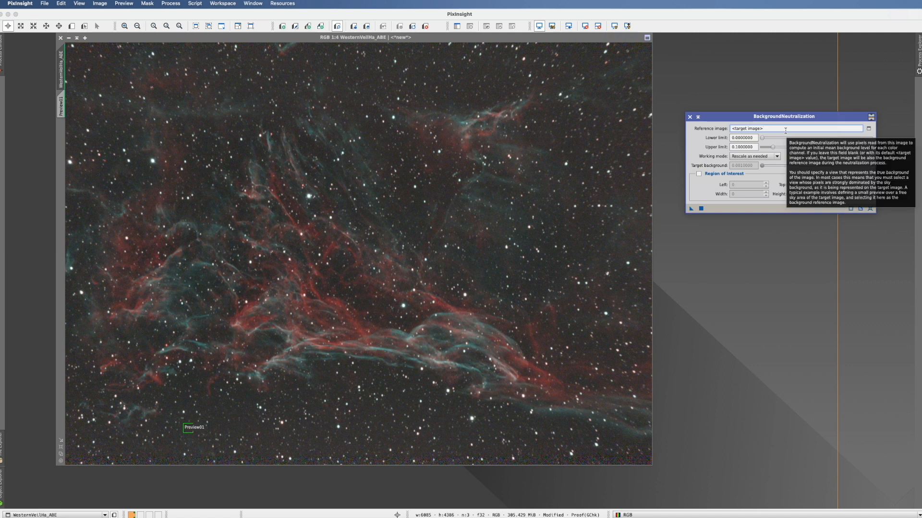
pyautogui.moveTo(728, 253)
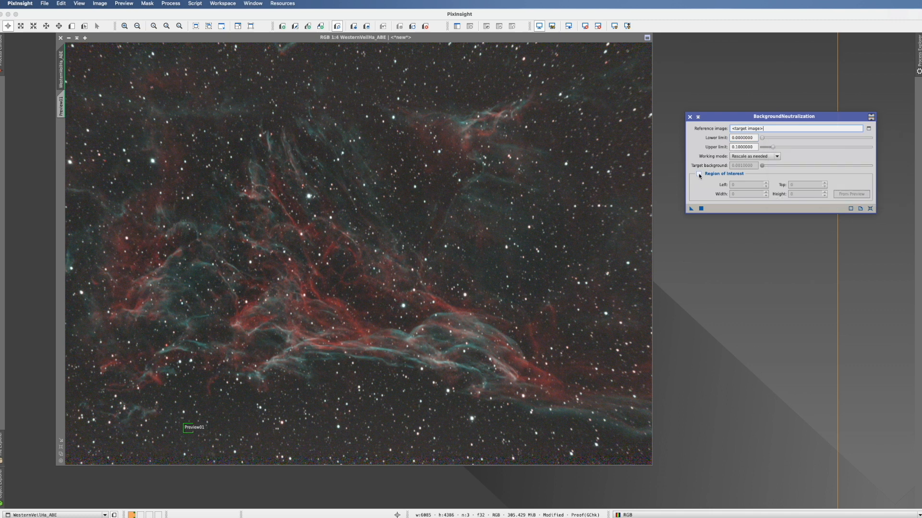
# Enable Region of Interest and fill its coordinates from Preview01 (left 1226, 102×101)
pyautogui.click(699, 174)
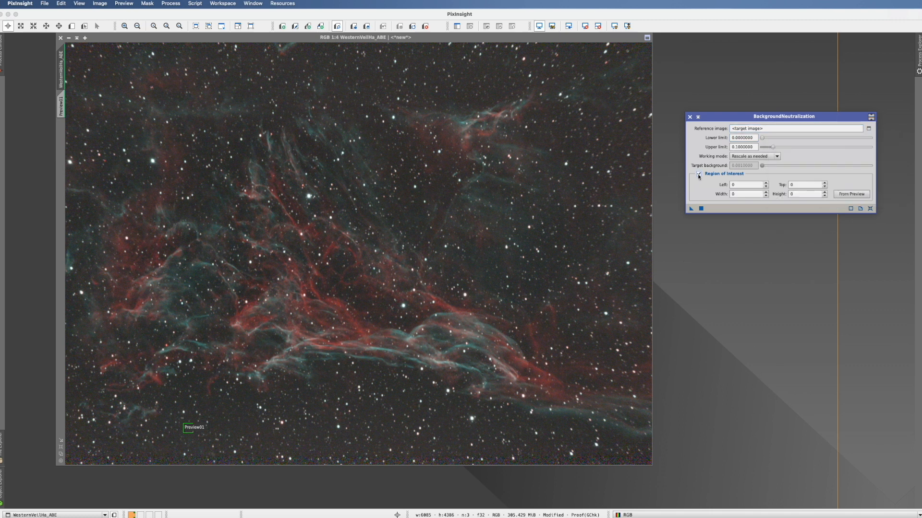
pyautogui.click(851, 194)
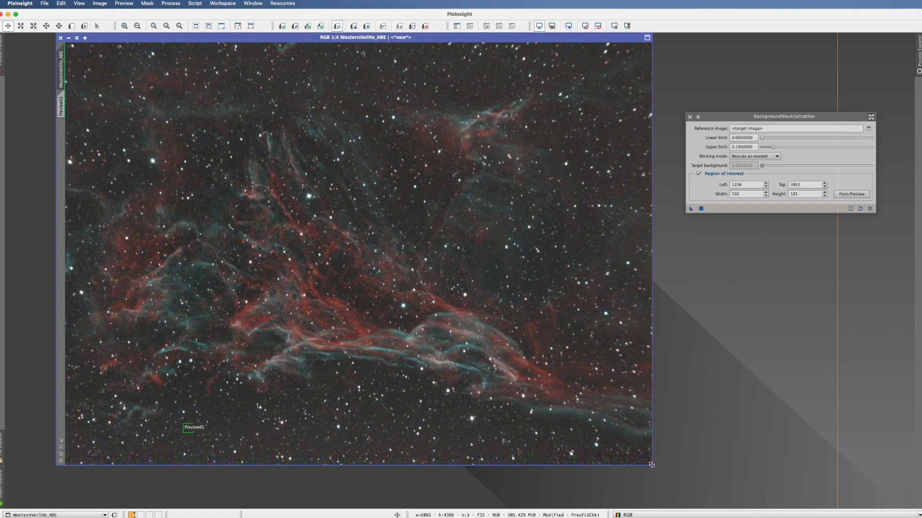
pyautogui.moveTo(345, 352)
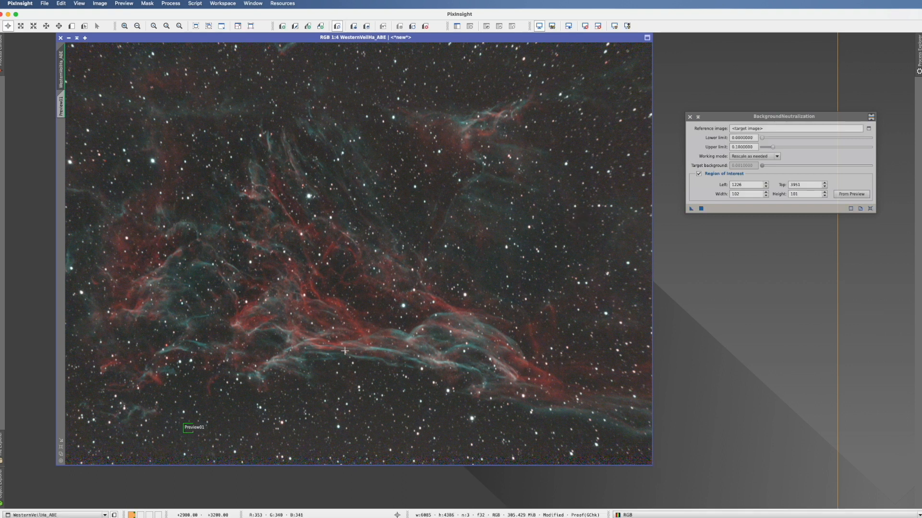
pyautogui.moveTo(709, 189)
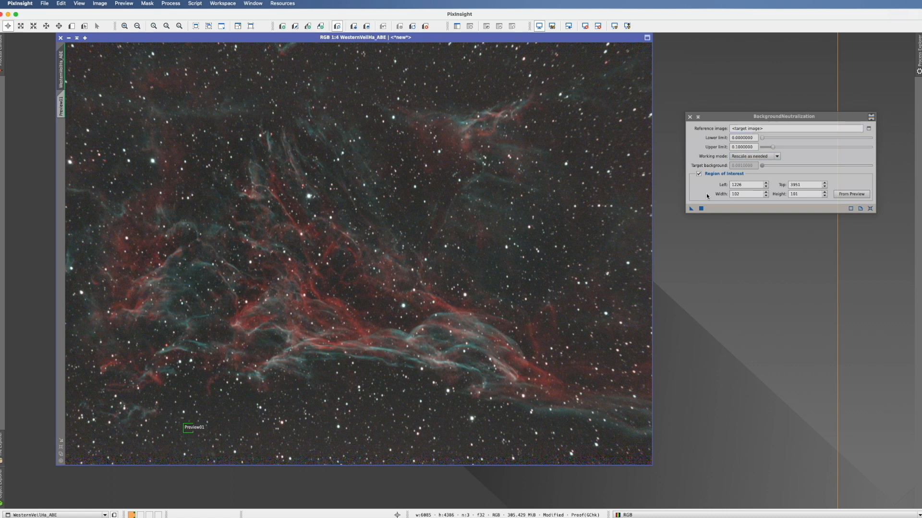
pyautogui.moveTo(704, 191)
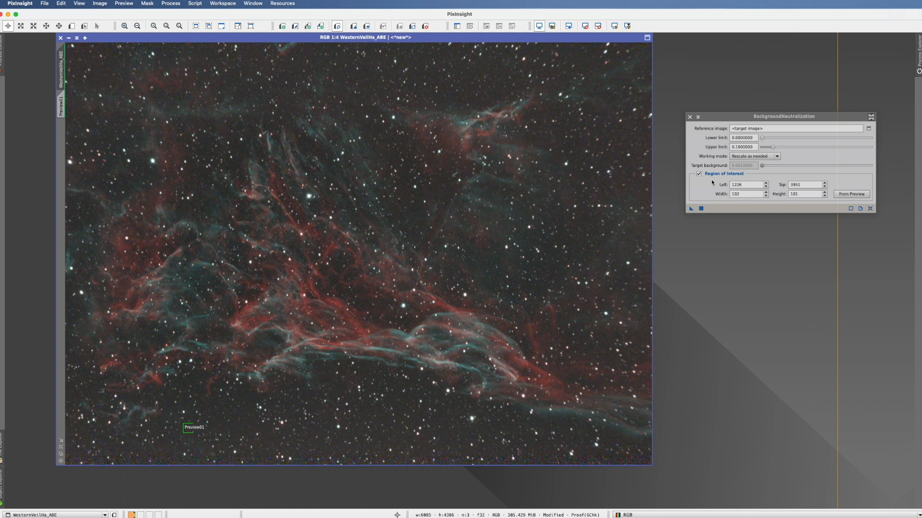
pyautogui.moveTo(701, 184)
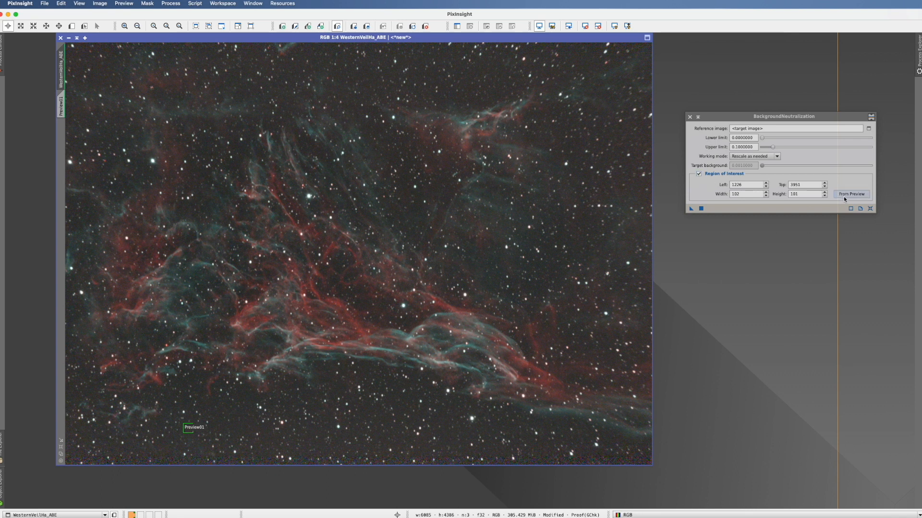
pyautogui.moveTo(747, 194)
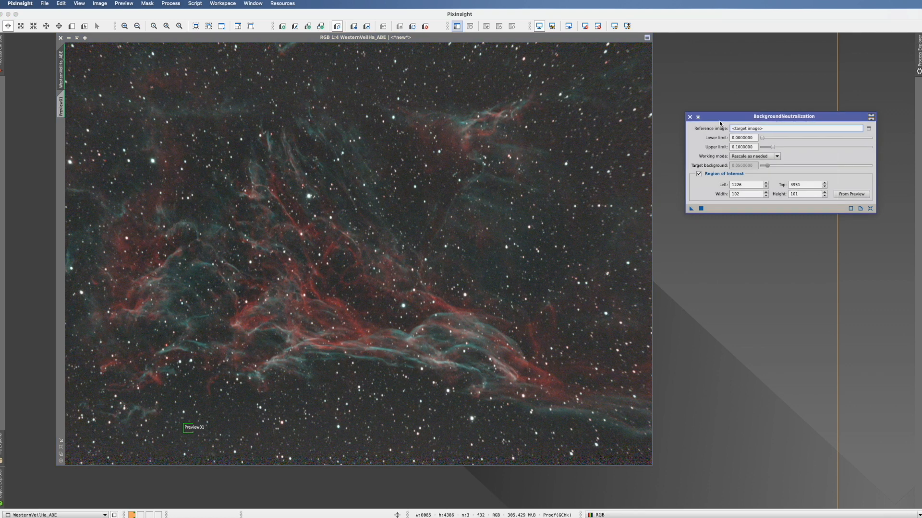
pyautogui.moveTo(721, 122)
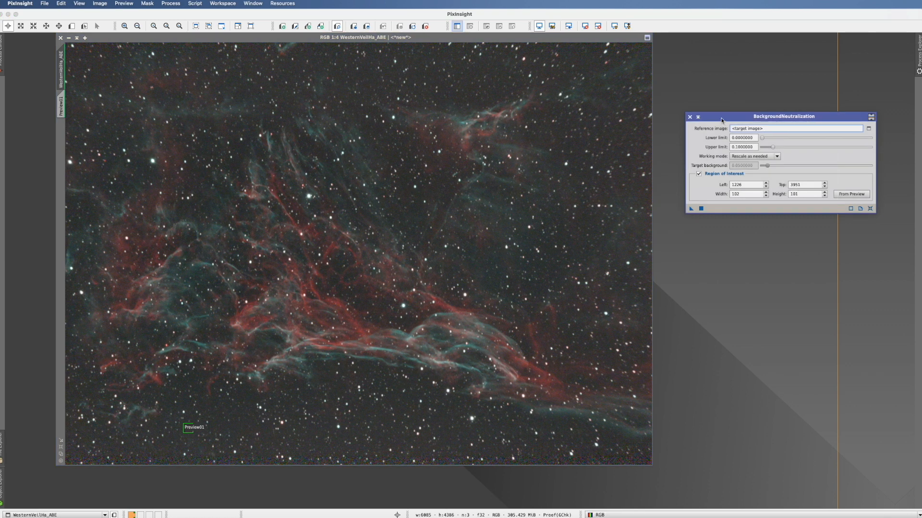